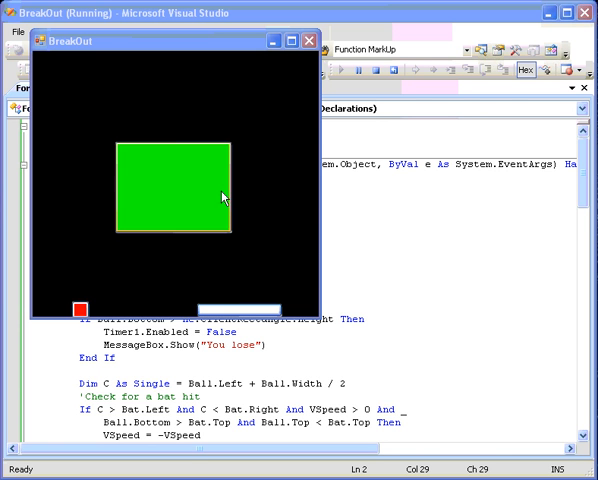
pyautogui.moveTo(200, 195)
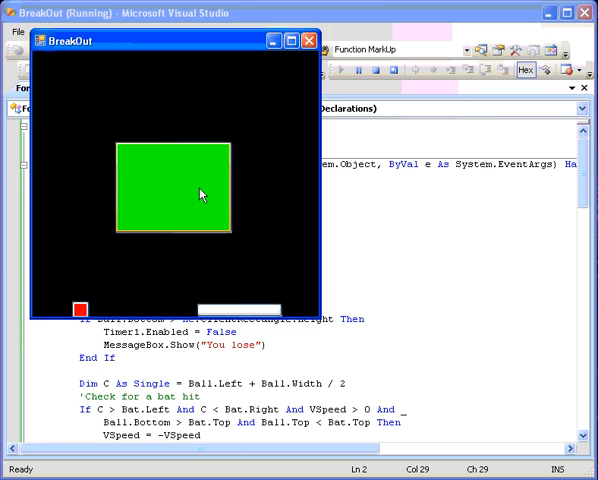
# - Close the running BreakOut game window to stop debugging
pyautogui.click(377, 70)
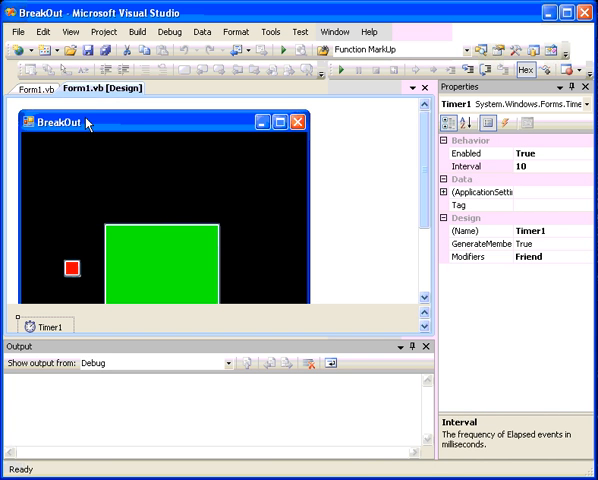
# - Switch to the Form1.vb code view and scroll to the VSpeed and HSpeed declarations
pyautogui.click(165, 267)
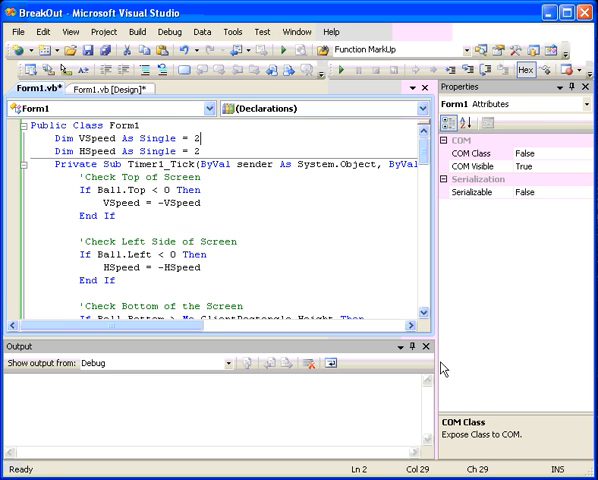
pyautogui.scroll(-3)
pyautogui.write('Dim')
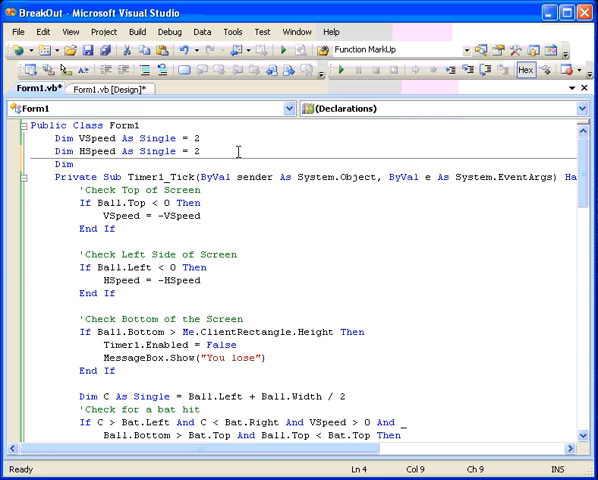
# - Declare Rows As Integer = 8 and Cols As Integer = 10
pyautogui.write('Rows o')
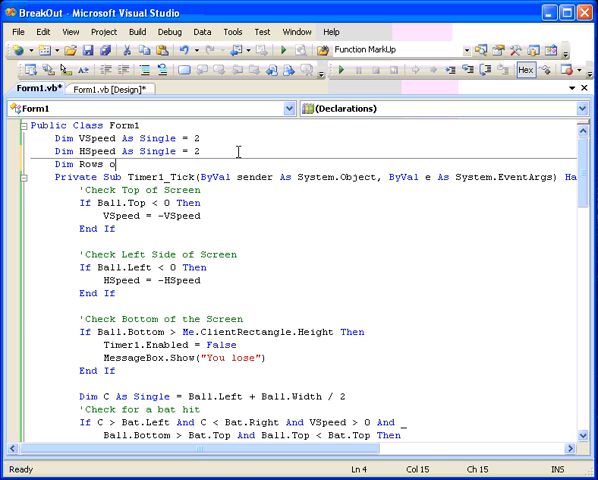
pyautogui.write('s integer =')
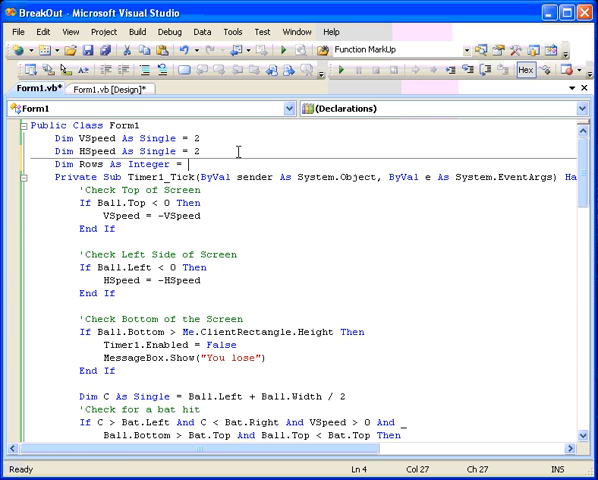
pyautogui.write('10')
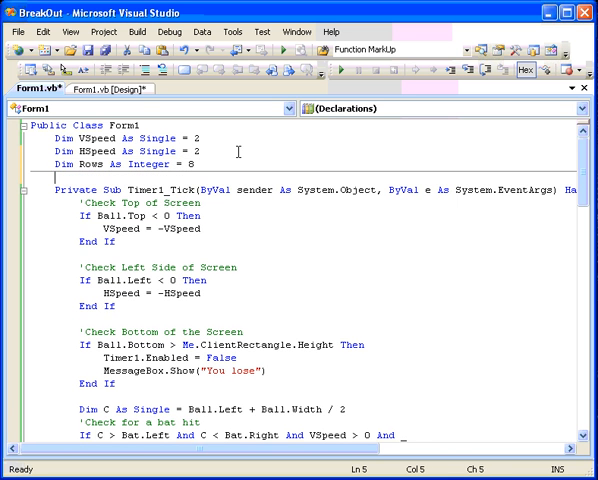
pyautogui.write('Dim Cols a')
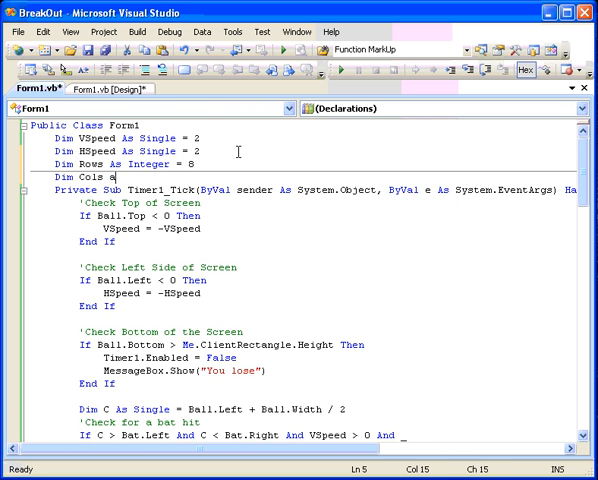
pyautogui.write('s integer = 10')
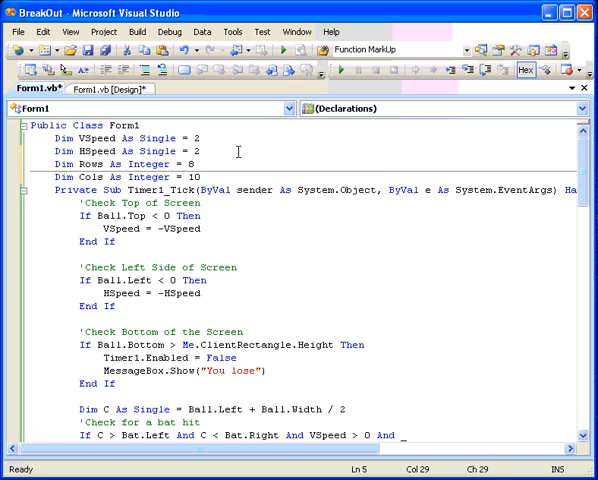
# - Declare TopRow As Single = 0.1 and RowHeight As Single = 0.05
pyautogui.write('Dim')
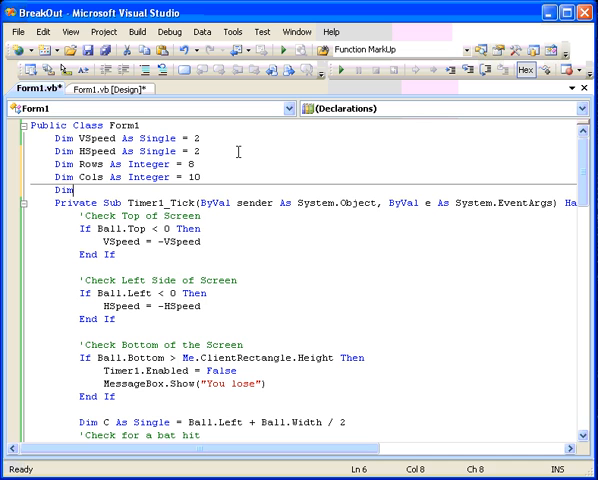
pyautogui.write('Top')
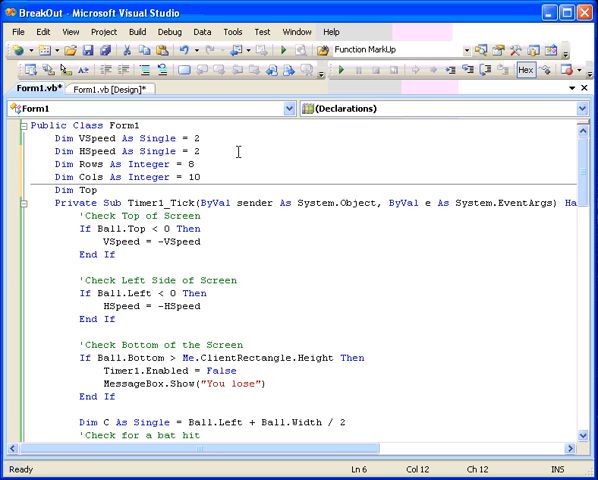
pyautogui.write('Row')
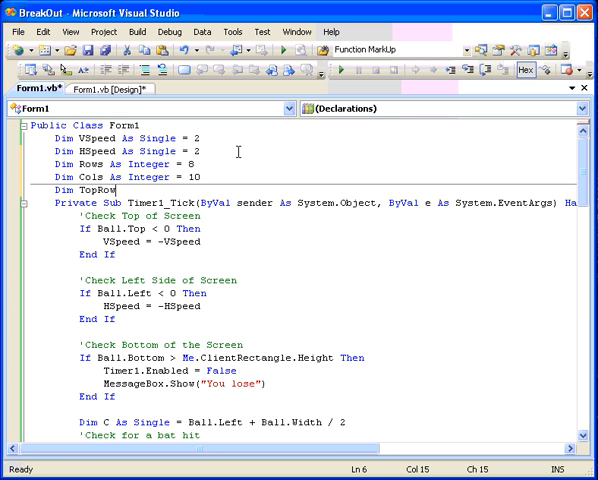
pyautogui.write('As Single =')
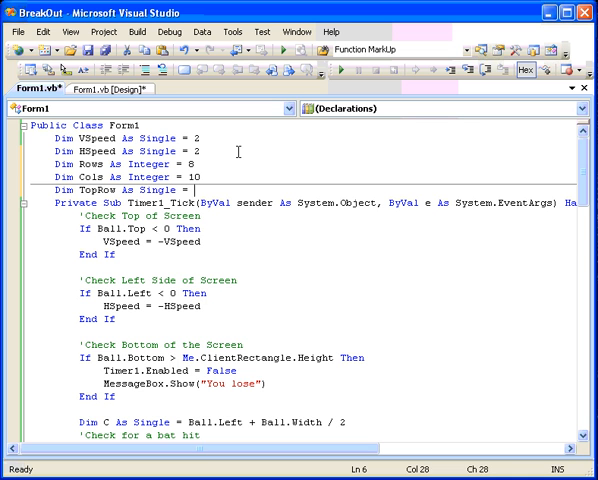
pyautogui.write('.1')
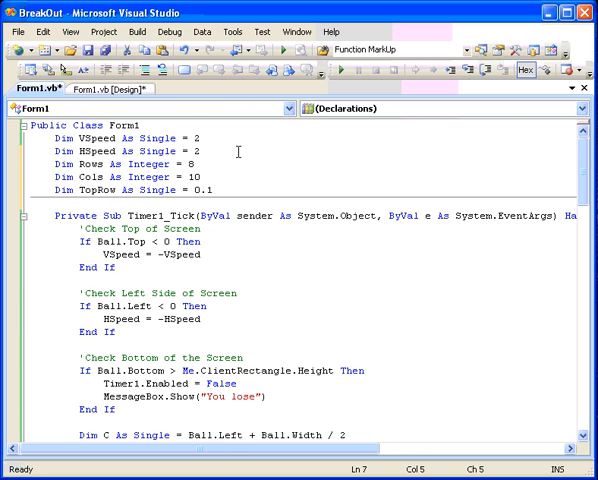
pyautogui.write('Dim Row')
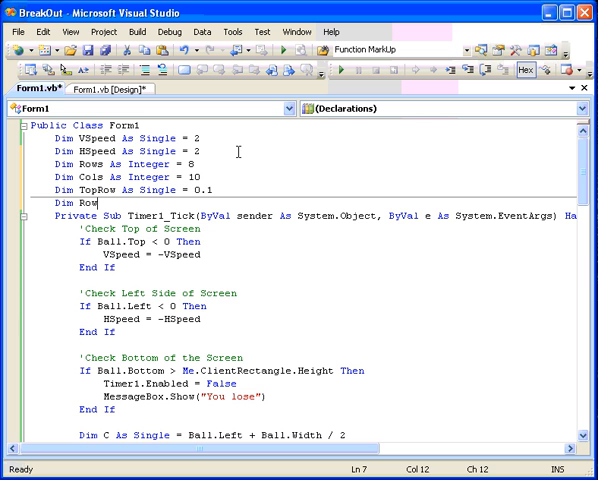
pyautogui.write('Height As Single = 0.05')
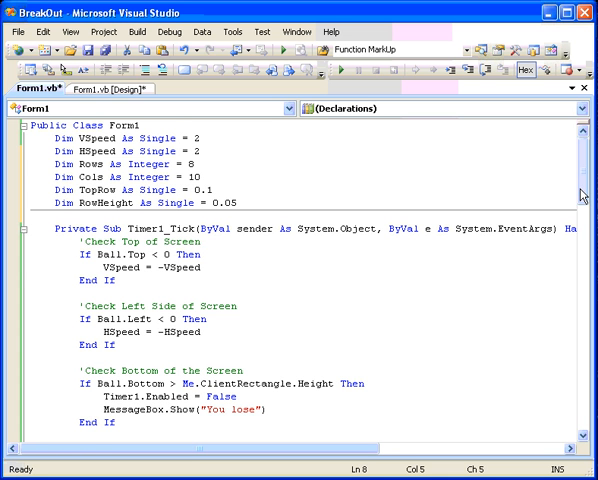
# - Create the Form1_Load handler and call MakeBricks() inside it
pyautogui.scroll(-3)
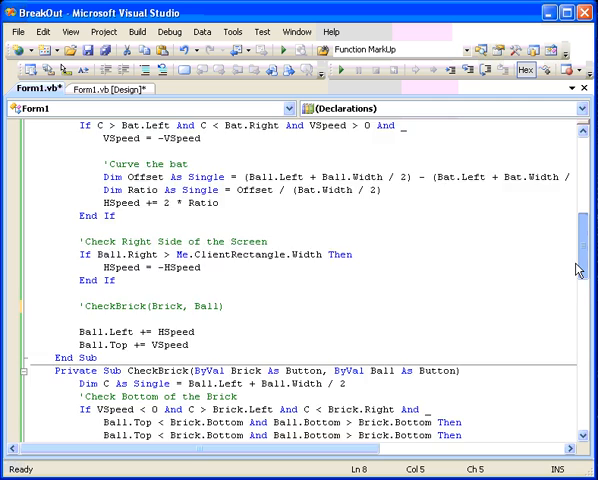
pyautogui.scroll(-3)
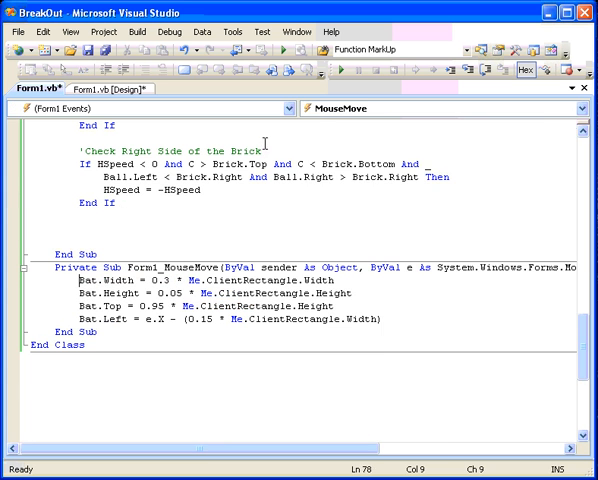
pyautogui.click(582, 110)
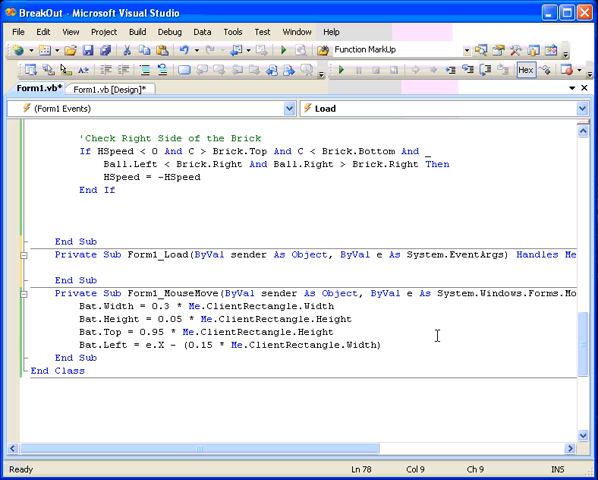
pyautogui.click(78, 266)
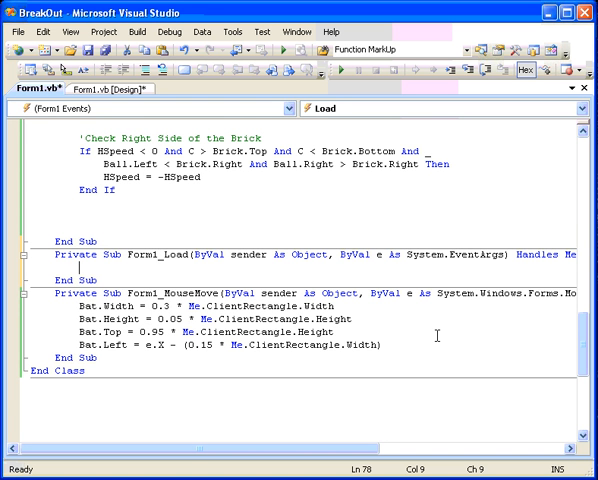
pyautogui.write('M')
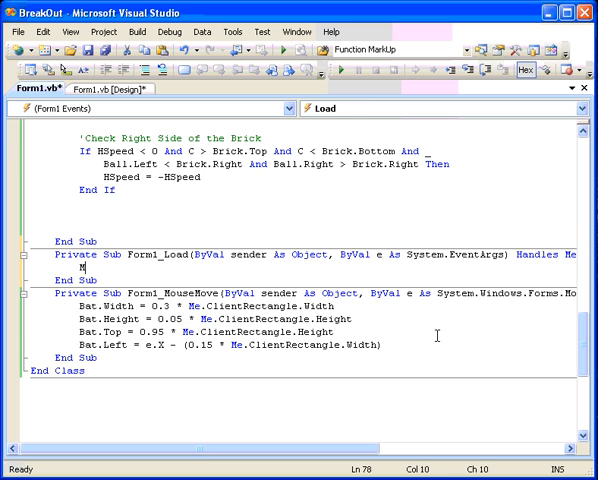
pyautogui.write('MakeBricks')
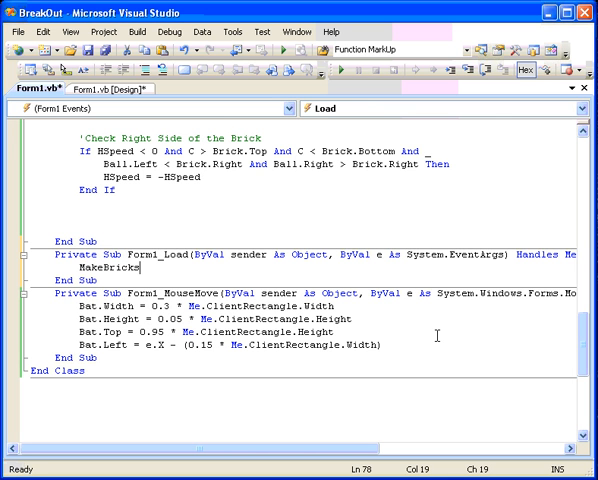
pyautogui.write('()')
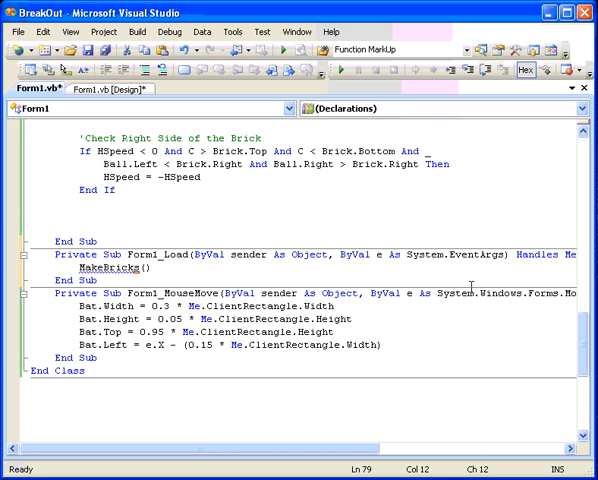
pyautogui.scroll(3)
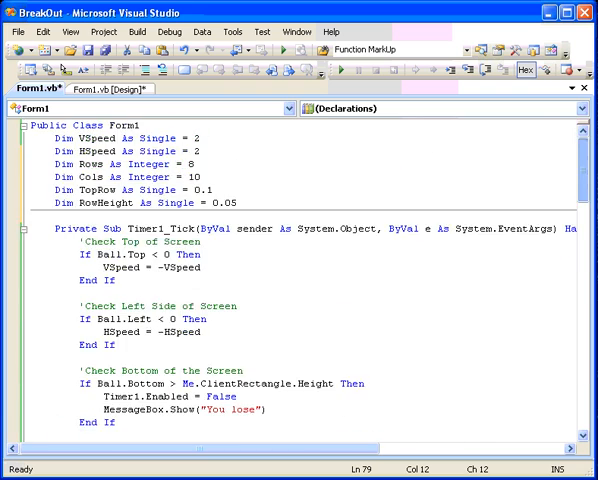
pyautogui.scroll(-3)
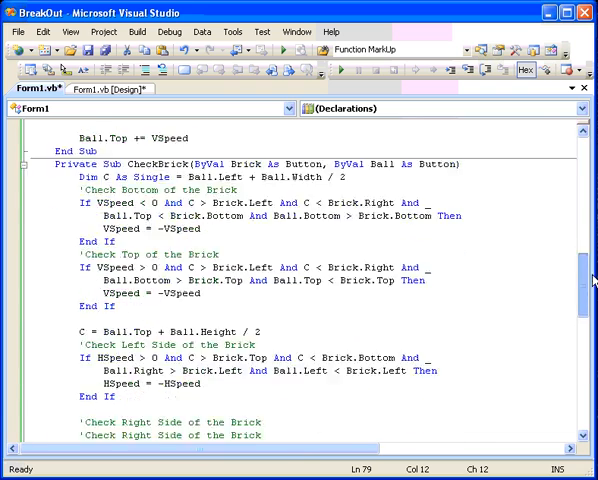
pyautogui.scroll(-3)
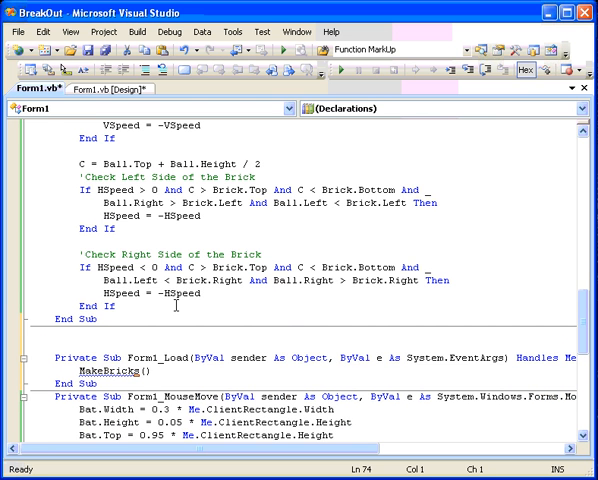
# - Add Private Sub MakeBricks() with nested For R and For C loops
pyautogui.write('Private Sub MakeBricks(')
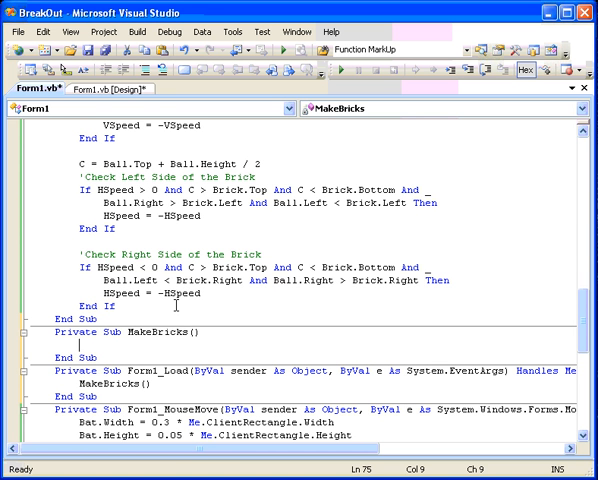
pyautogui.write('f')
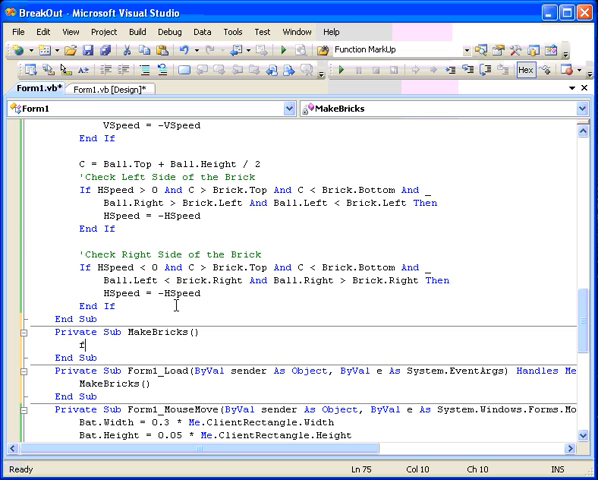
pyautogui.write('or')
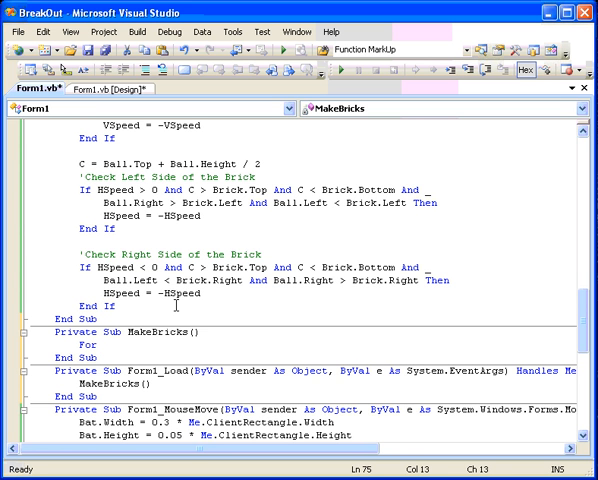
pyautogui.write('R as')
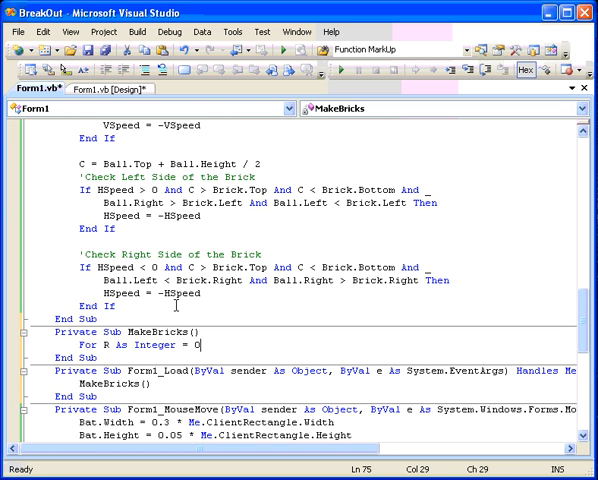
pyautogui.write('to R')
pyautogui.write('For C As Integer = 0 To Cols - 1')
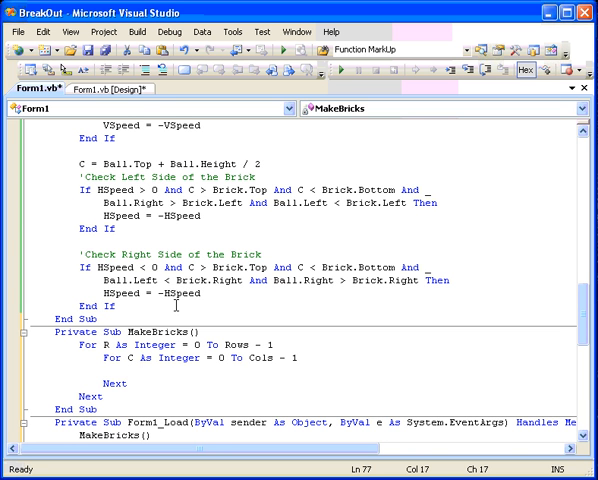
# - Inside the loops, create a New Button B and add it with Me.Controls.Add(B)
pyautogui.write('Dim')
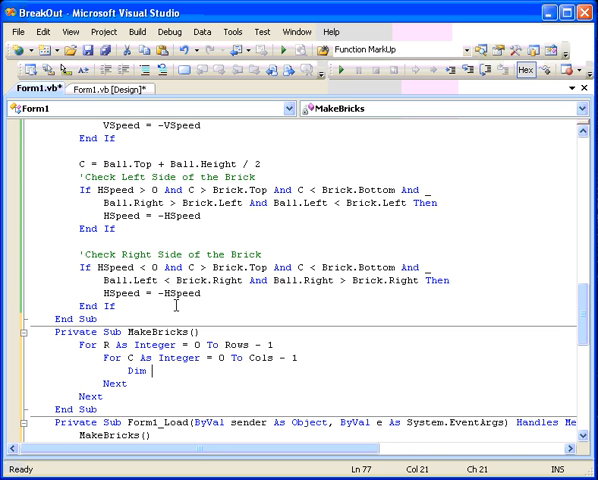
pyautogui.write('B As ne')
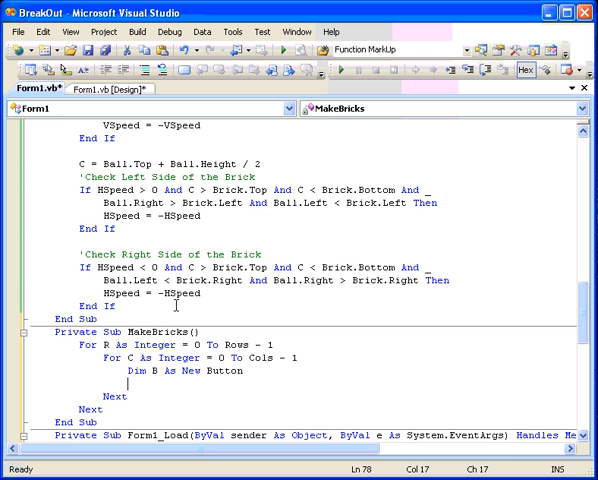
pyautogui.write('Me.controls.Add(')
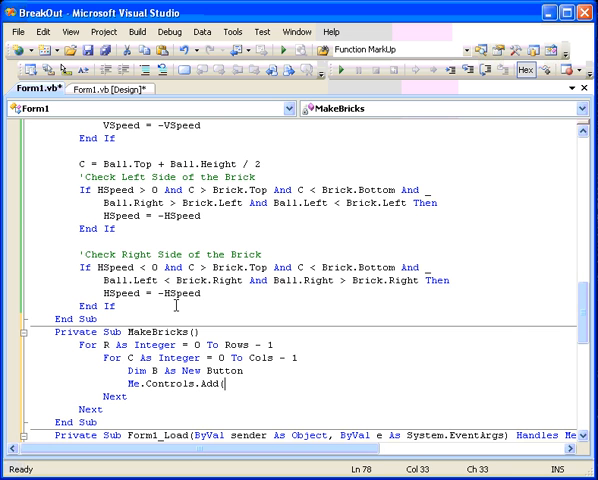
pyautogui.write('B)')
pyautogui.write('B.')
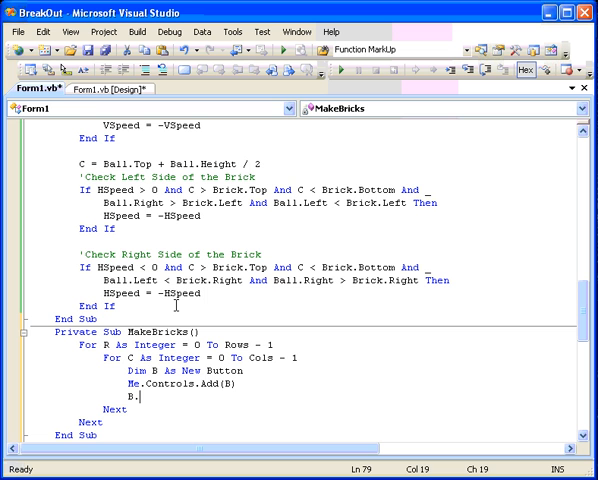
pyautogui.write('visi')
pyautogui.write('B.')
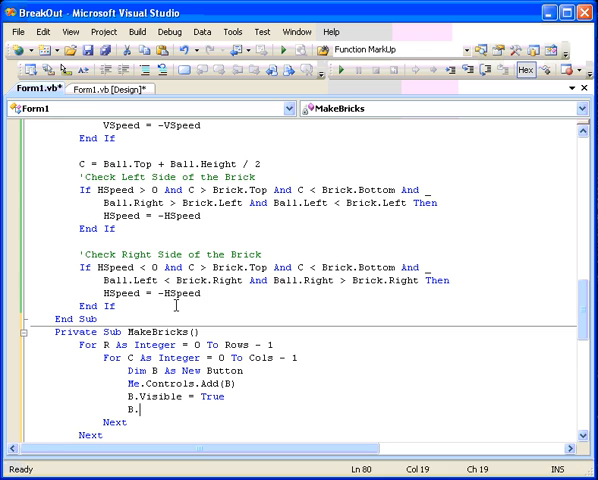
# - Set each brick's width to Me.ClientRectangle.Width / Cols
pyautogui.write('width =')
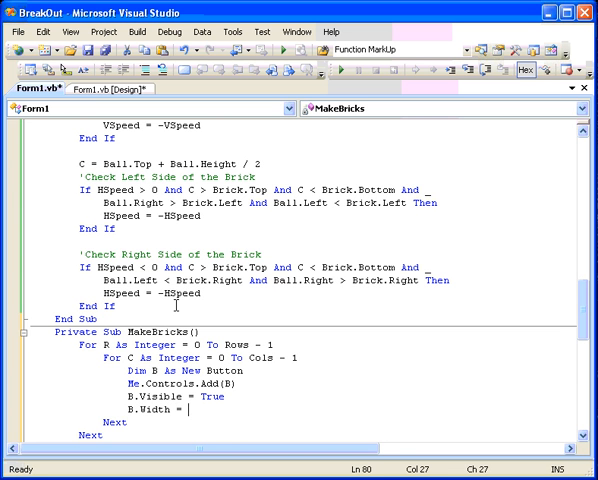
pyautogui.write('Me.cli')
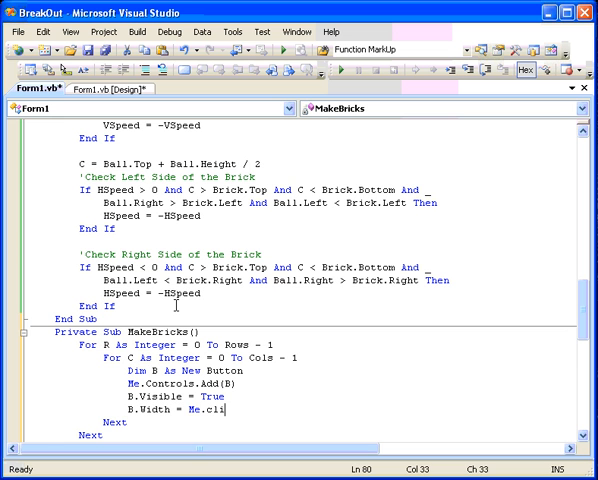
pyautogui.write('entrectangle.')
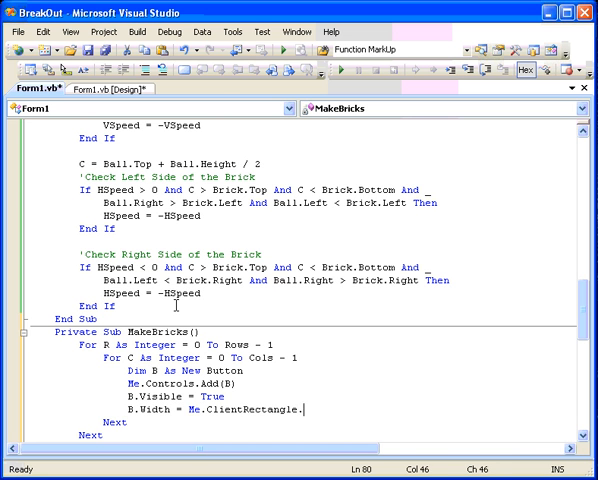
pyautogui.write('Width/')
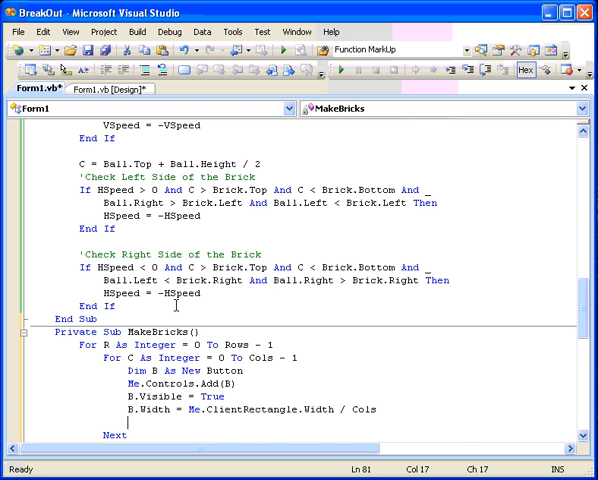
# - Set each brick's height to Me.ClientRectangle.Height * RowHeight
pyautogui.write('B.h')
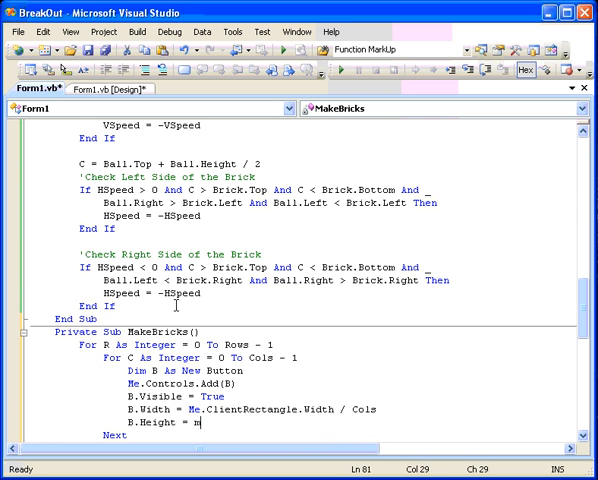
pyautogui.write('e.ClientRectangle')
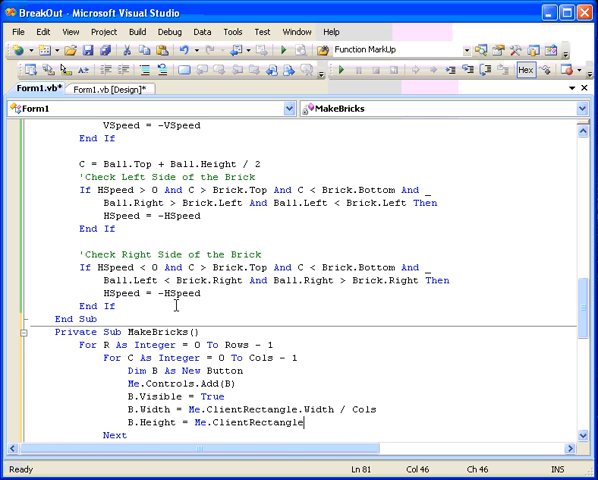
pyautogui.write('.Height *')
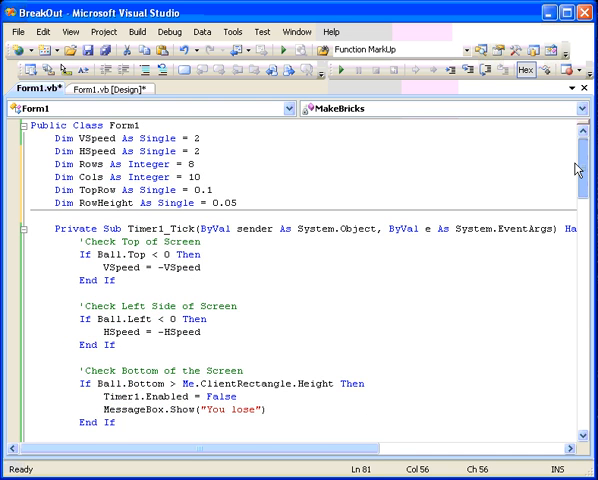
pyautogui.scroll(-3)
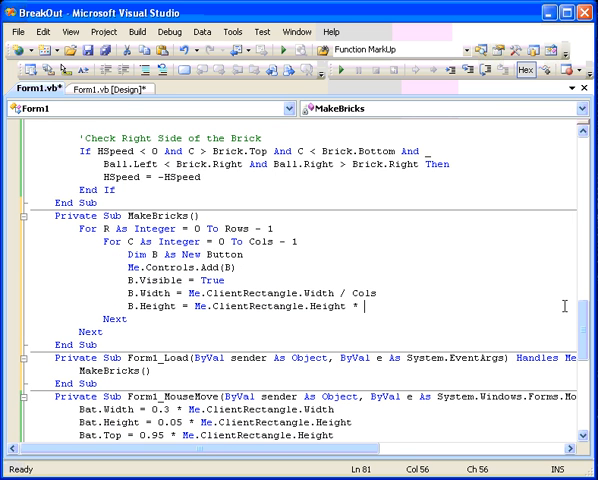
pyautogui.write('Rowheight')
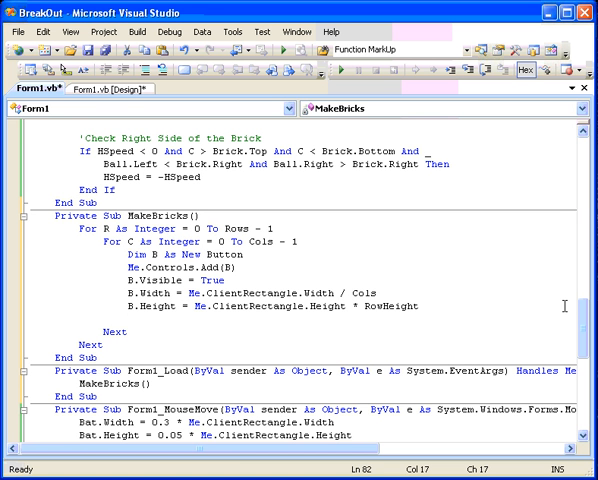
# - Position each brick horizontally with B.Left = C * B.Width
pyautogui.click(128, 318)
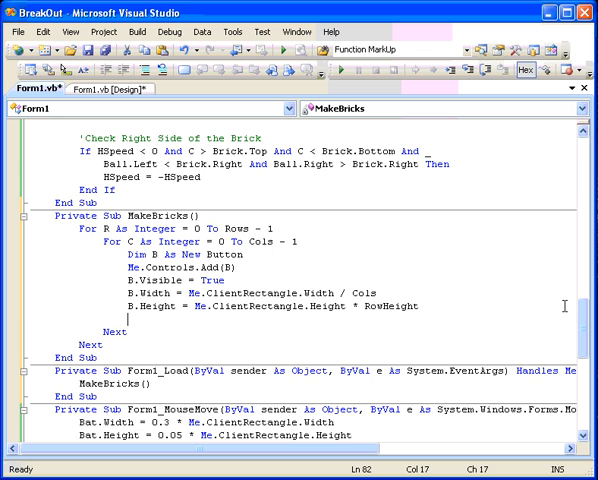
pyautogui.write('B.left =')
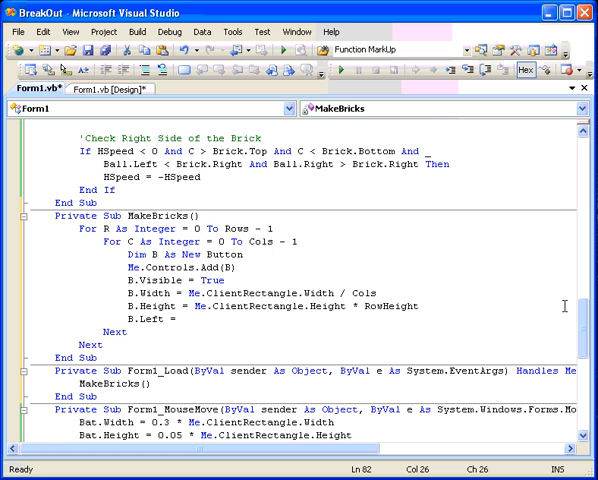
pyautogui.write('C *')
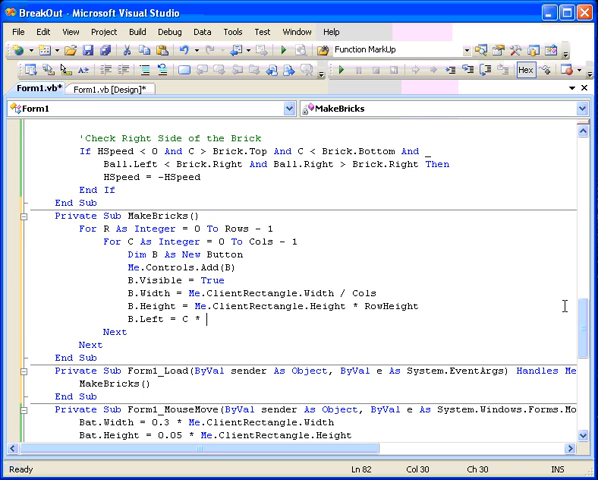
pyautogui.write('B.')
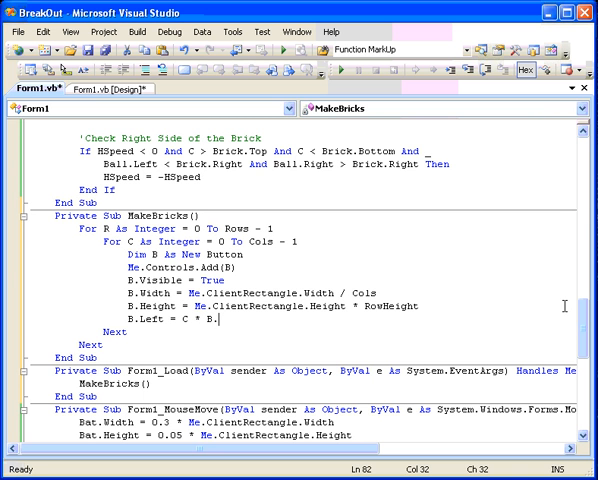
pyautogui.write('Width')
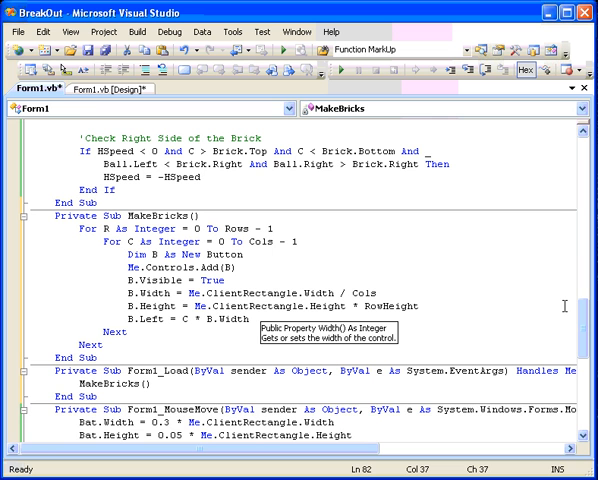
pyautogui.press('enter')
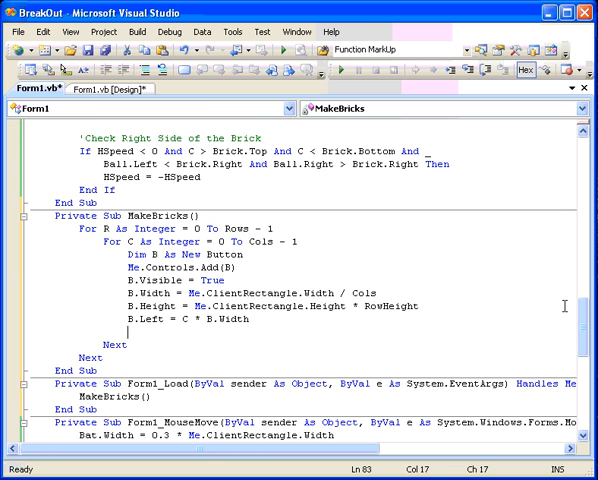
pyautogui.write('B.Top')
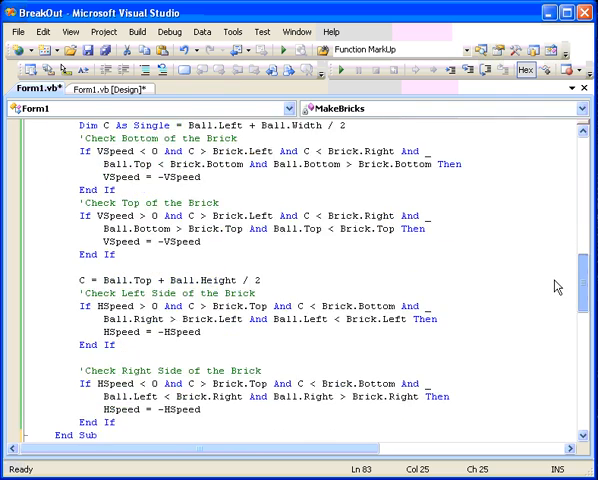
# - Set B.Top = Me.ClientRectangle.Height * (TopRow + R * RowHeight)
pyautogui.scroll(-3)
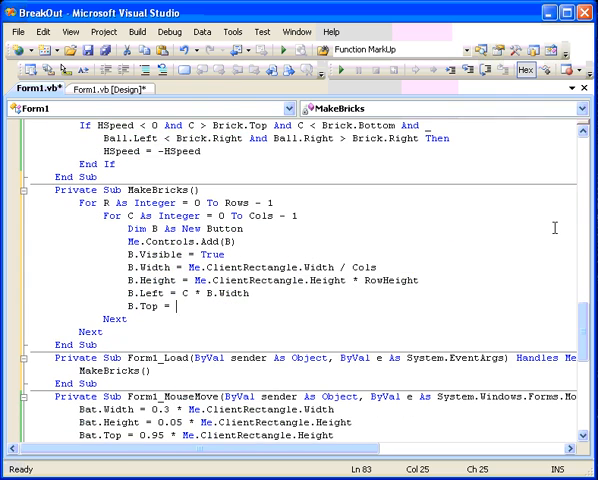
pyautogui.write('m')
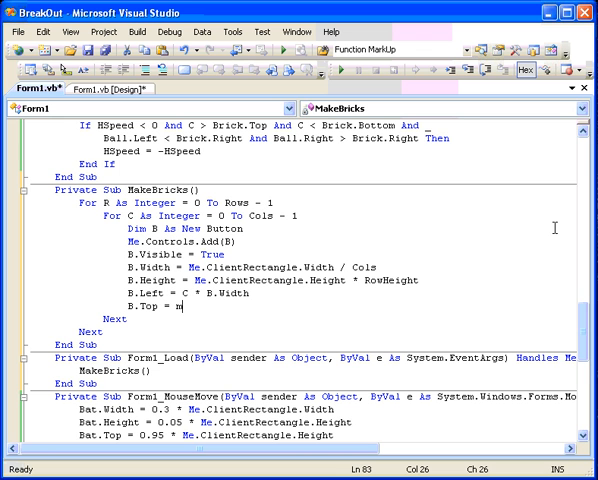
pyautogui.write('e.ClientRectangle.Height*')
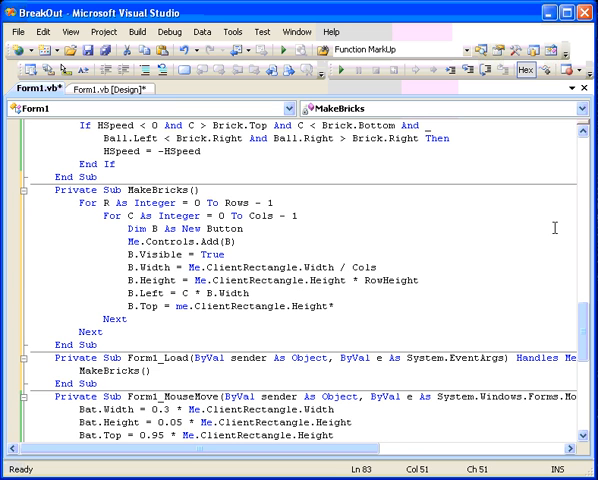
pyautogui.write('TopRow')
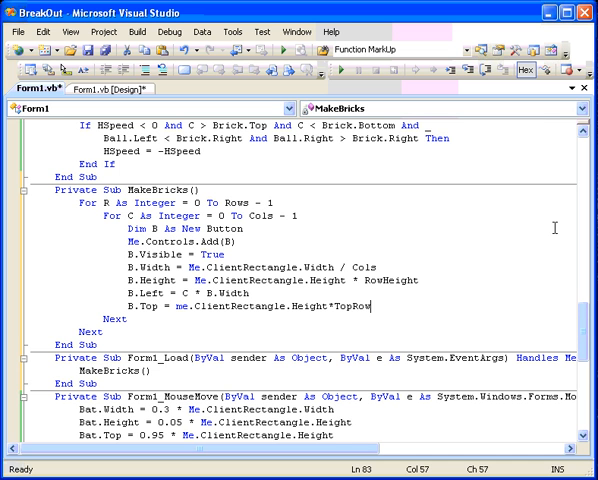
pyautogui.moveTo(355, 312)
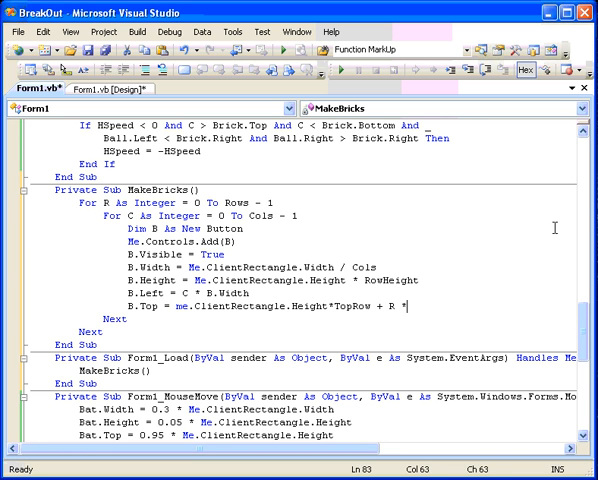
pyautogui.write('Row')
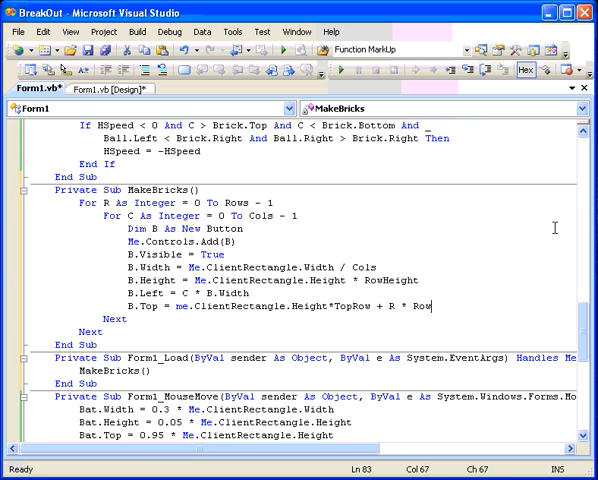
pyautogui.write('Height*Me.ClientRectangle')
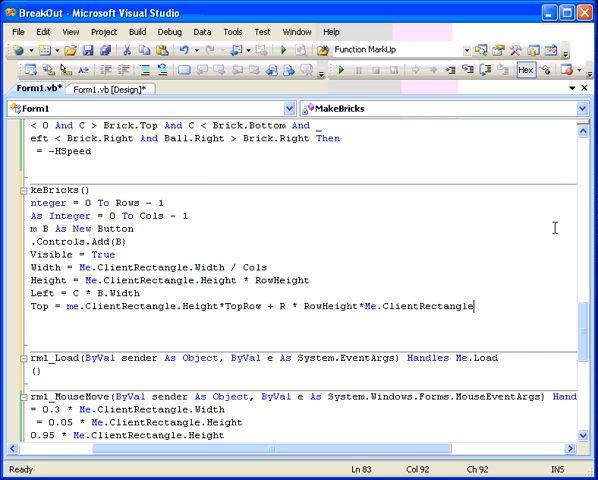
pyautogui.write('height')
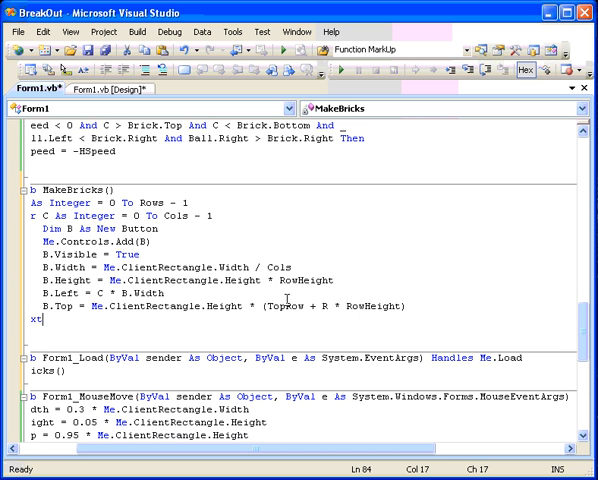
pyautogui.moveTo(290, 306)
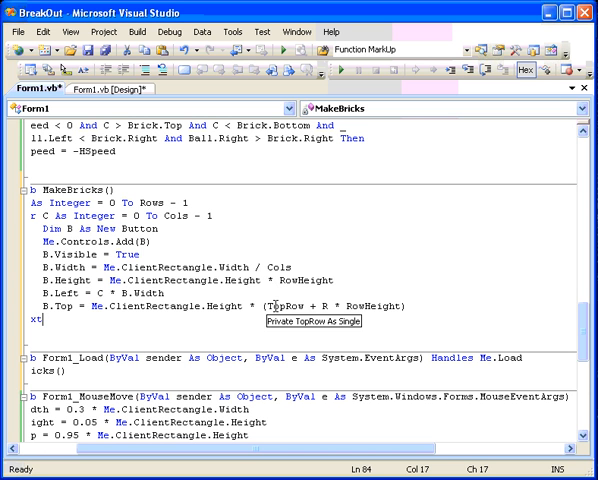
pyautogui.moveTo(311, 306)
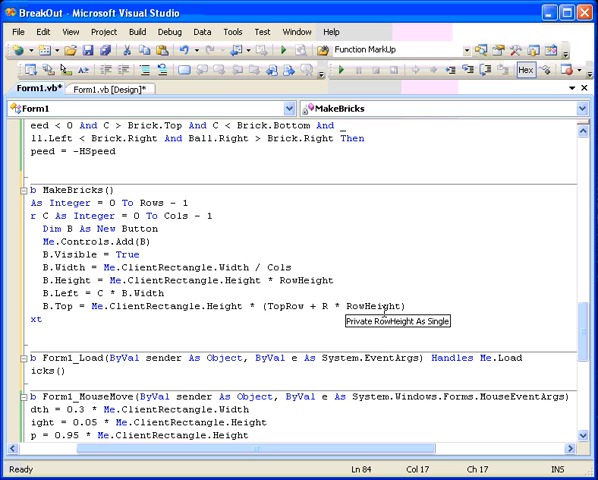
pyautogui.moveTo(277, 408)
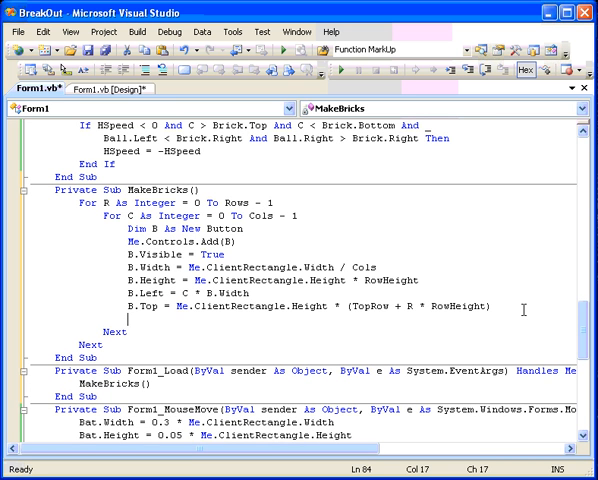
# - Colour each brick red with B.BackColor = Color.Red
pyautogui.write('B.')
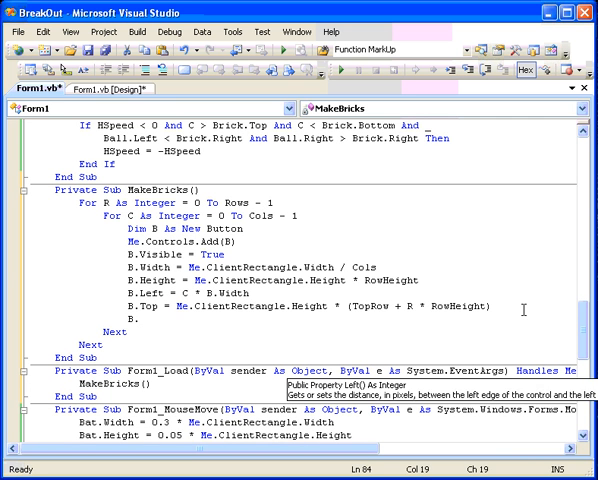
pyautogui.write('ba')
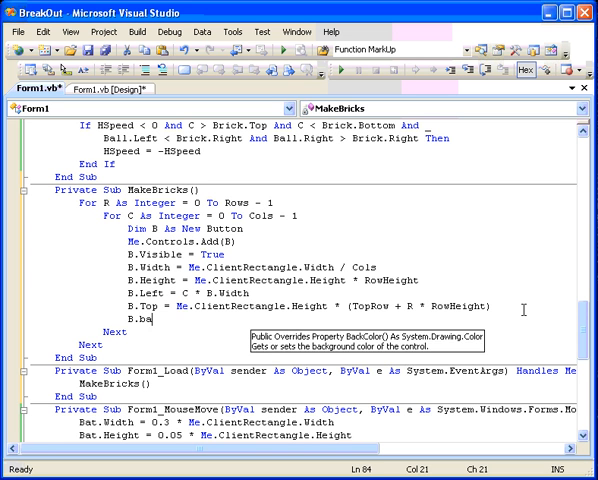
pyautogui.press('BackSpace')
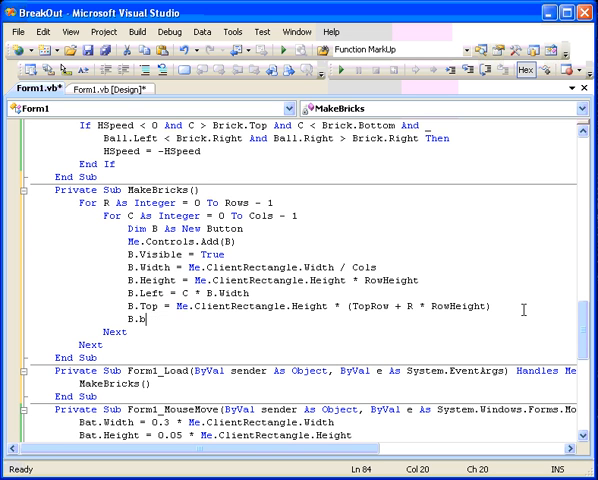
pyautogui.write('ackColor =')
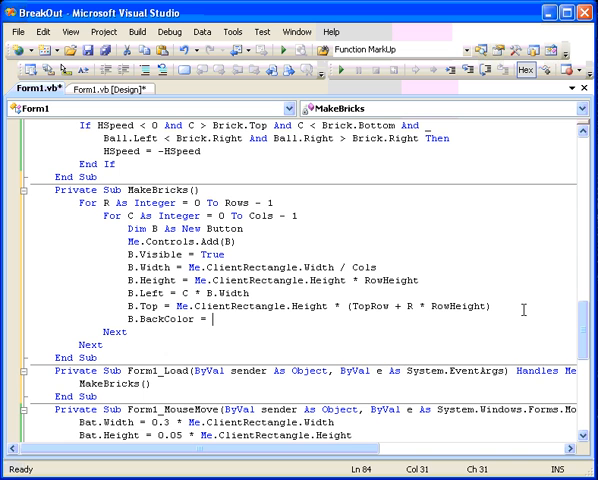
pyautogui.write('color.red')
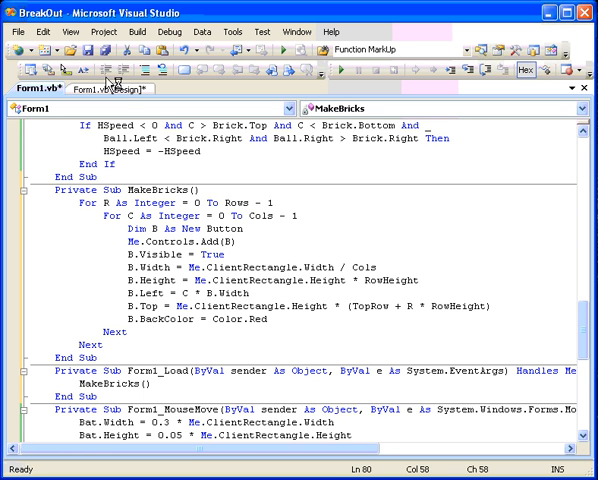
pyautogui.moveTo(84, 51)
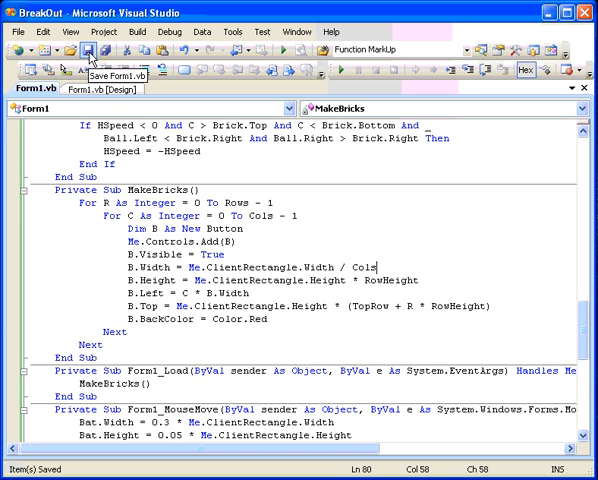
pyautogui.moveTo(341, 72)
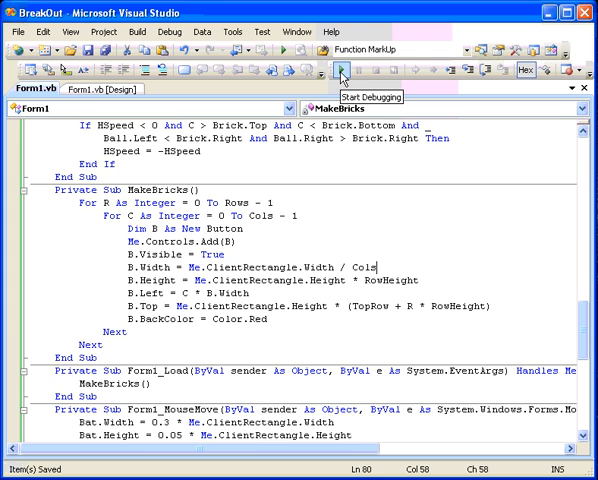
pyautogui.click(340, 70)
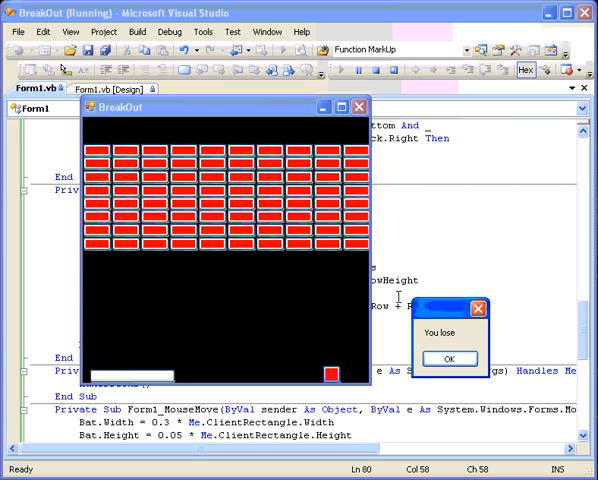
pyautogui.click(447, 359)
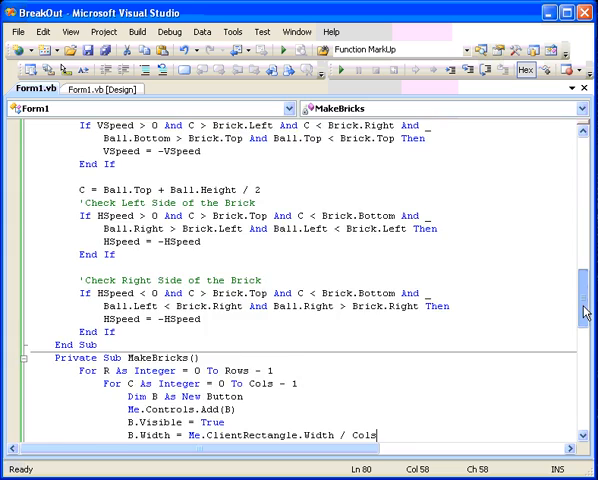
pyautogui.scroll(-3)
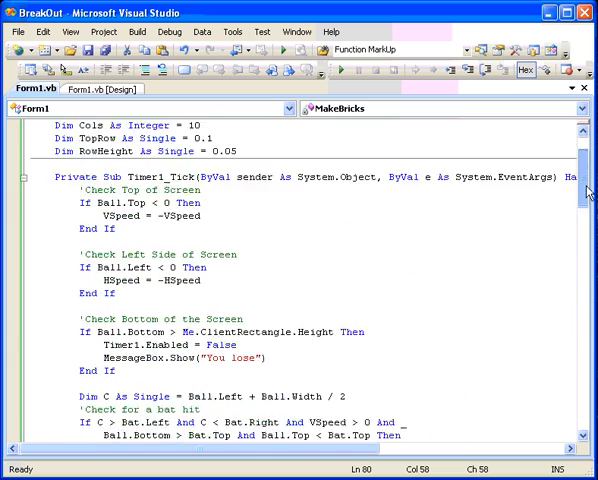
pyautogui.scroll(-3)
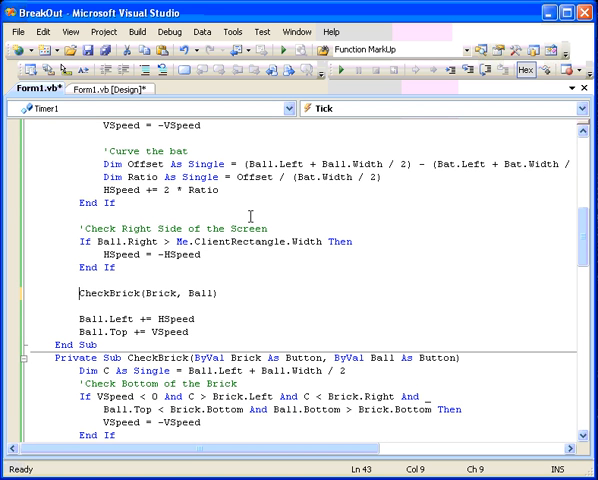
pyautogui.moveTo(368, 300)
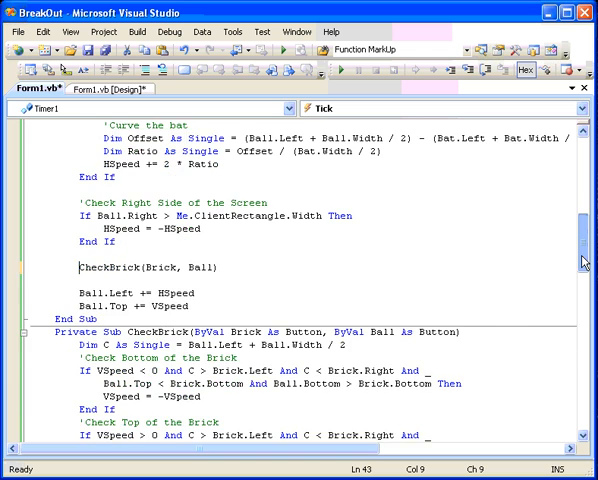
pyautogui.scroll(-3)
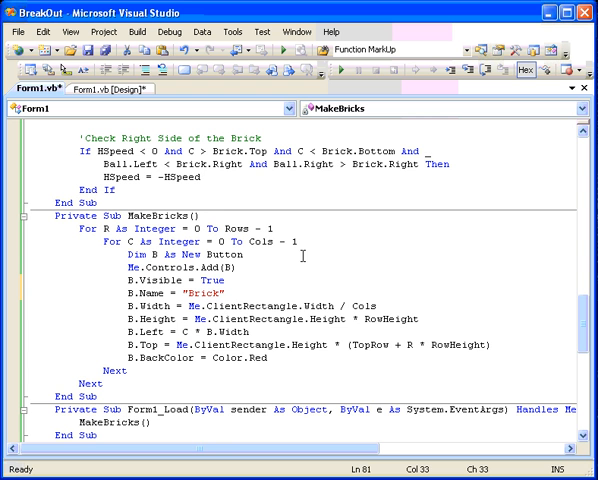
pyautogui.moveTo(392, 285)
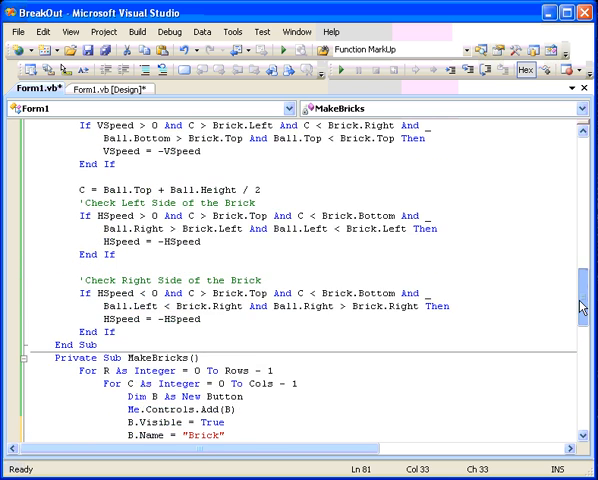
# - Loop For Each control in Me.Controls, calling CheckBrick(Brick, Ball) when Name = "Brick"
pyautogui.scroll(-3)
pyautogui.write('For e')
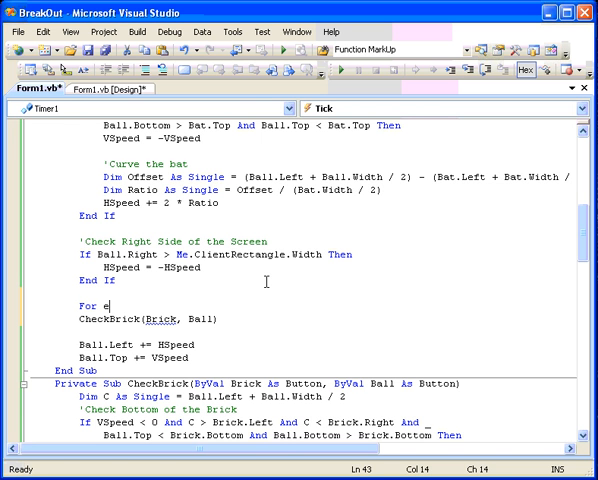
pyautogui.write('ach C a')
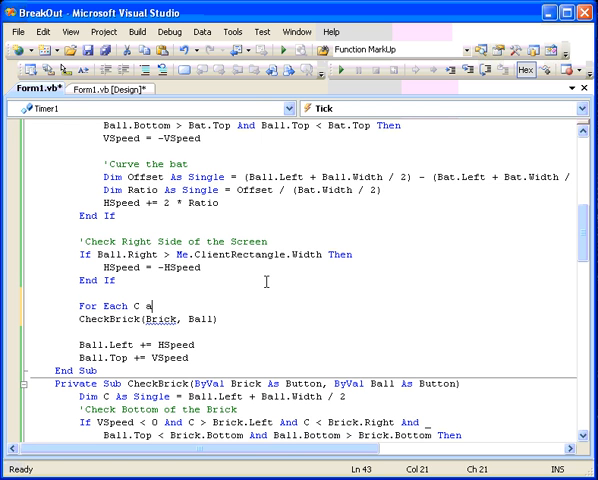
pyautogui.write('s Control')
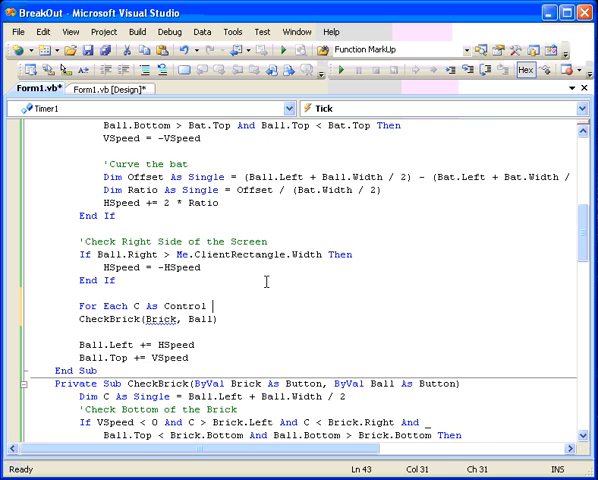
pyautogui.write('In Me.controls')
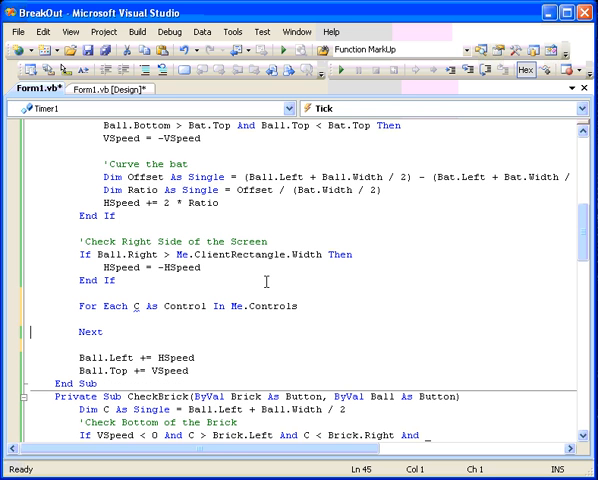
pyautogui.write('CheckBrick(Brick, Ball)')
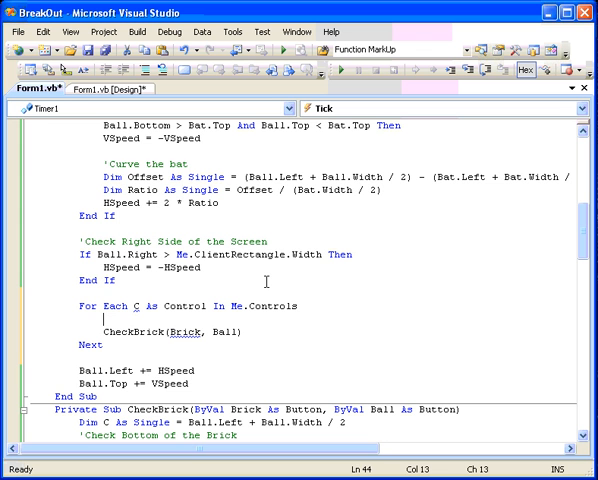
pyautogui.write('If C')
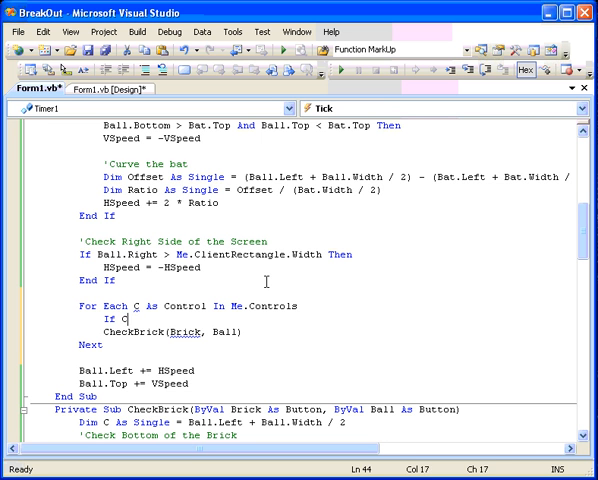
pyautogui.write('.Name = "B')
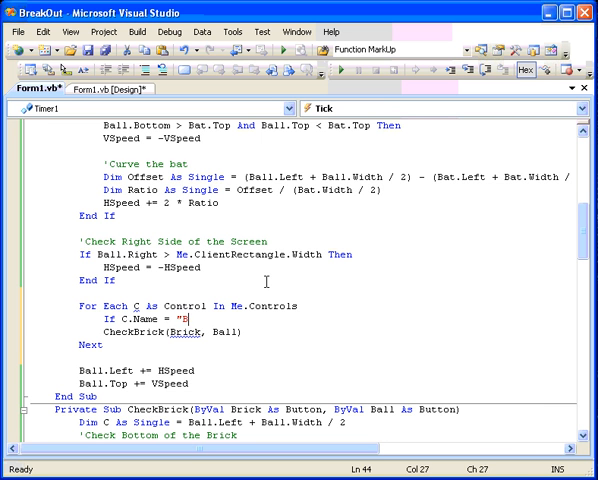
pyautogui.write('rick" then')
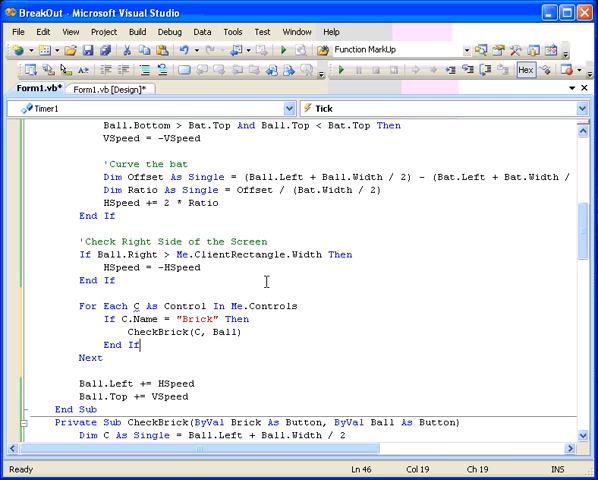
pyautogui.moveTo(222, 333)
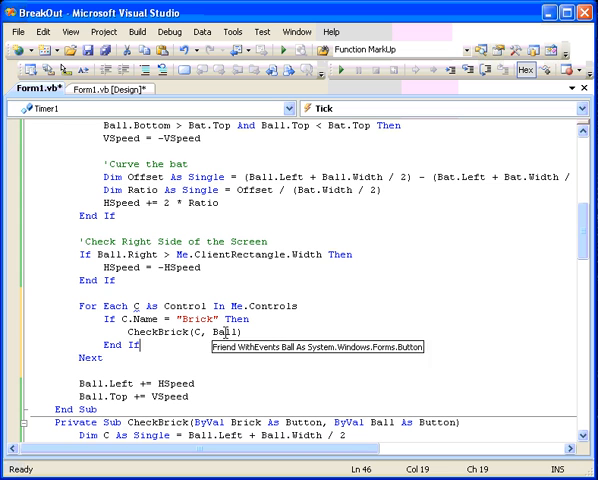
pyautogui.moveTo(590, 252)
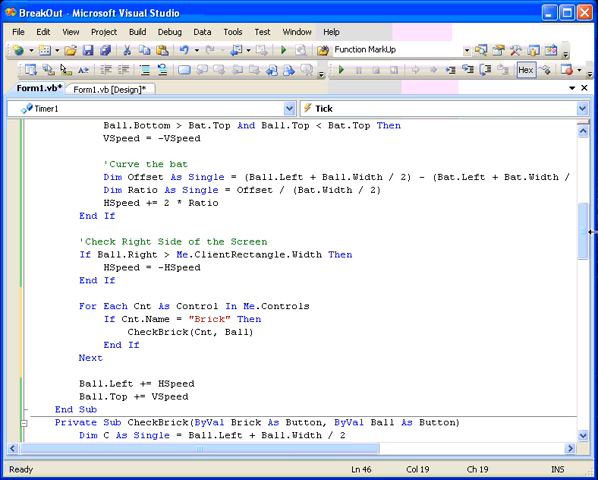
pyautogui.scroll(-3)
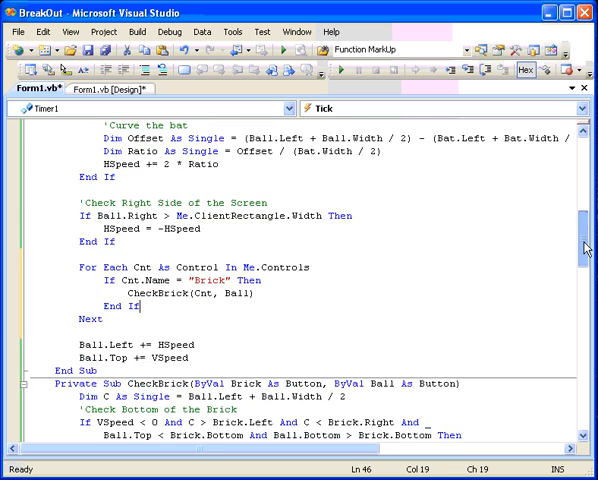
# - Declare Hit As Boolean = False, set Hit = True on top/bottom hits, begin If Brick.Visible
pyautogui.scroll(-3)
pyautogui.write('Dim H')
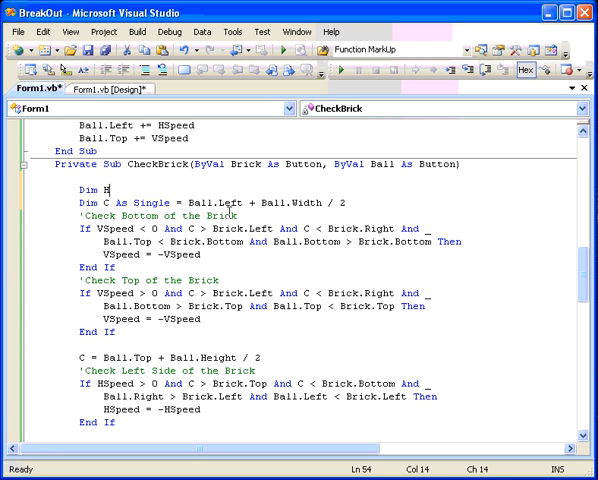
pyautogui.write('it As boolean = False')
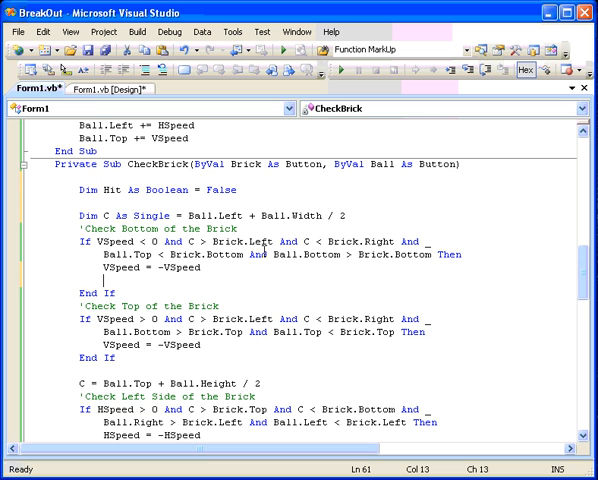
pyautogui.write('Hit = True')
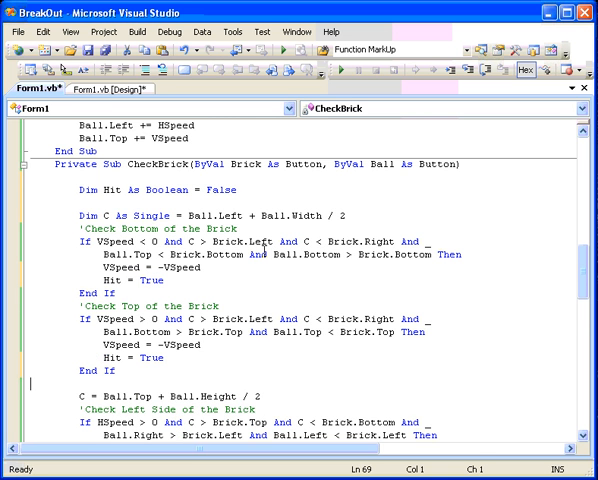
pyautogui.scroll(-3)
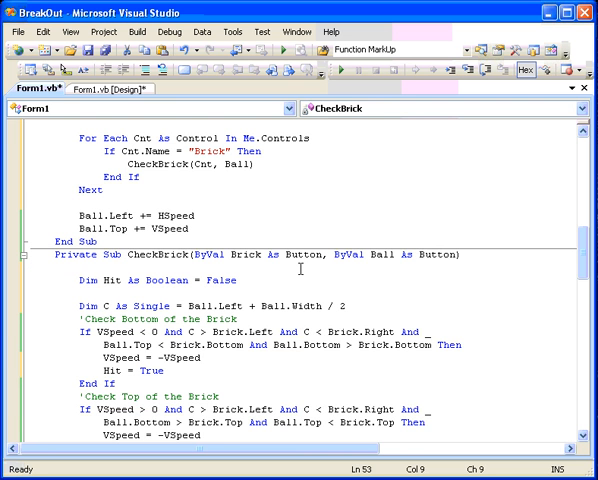
pyautogui.write('If Brick.Visible then')
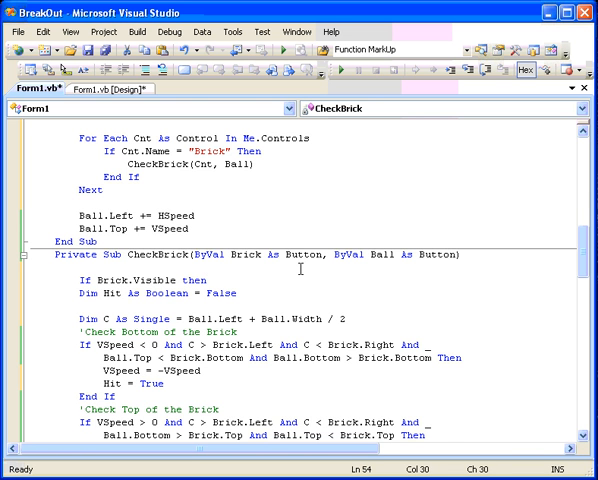
# - Close the If Brick.Visible block with End If, hiding the brick when Hit is True
pyautogui.scroll(-3)
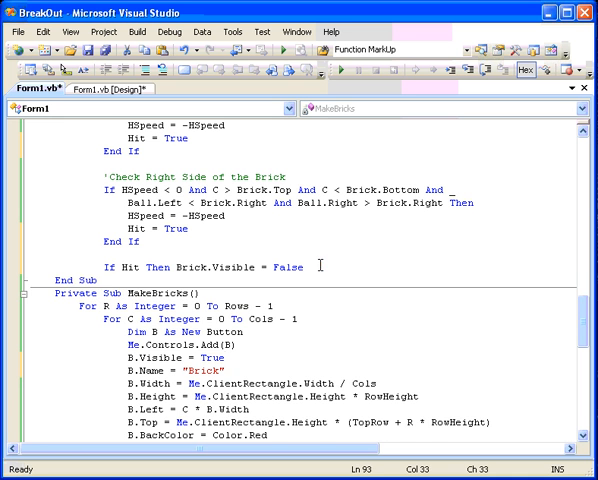
pyautogui.write('end if')
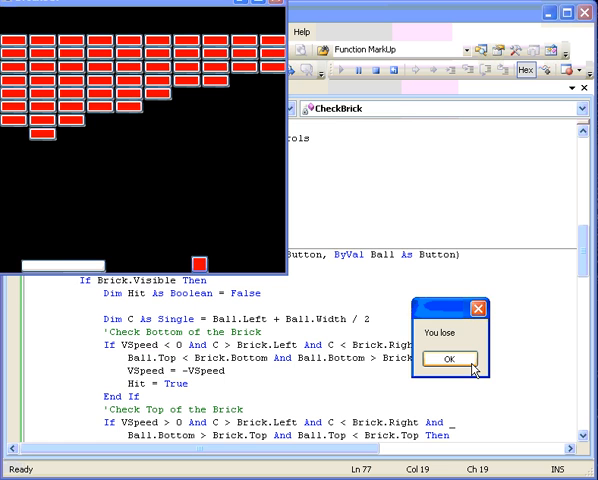
# - Dismiss the "You lose" message box after playing the Breakout game
pyautogui.click(448, 359)
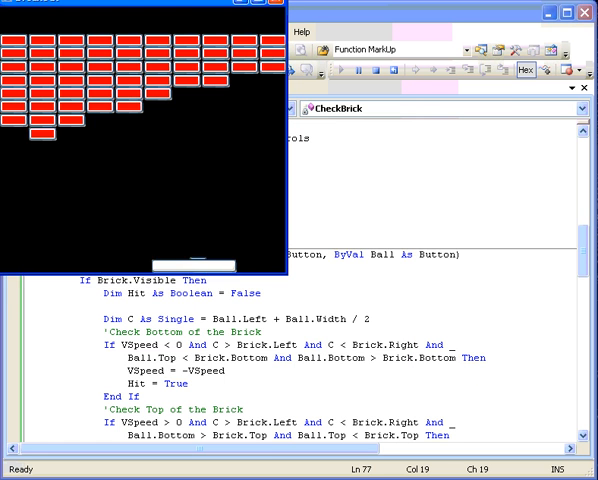